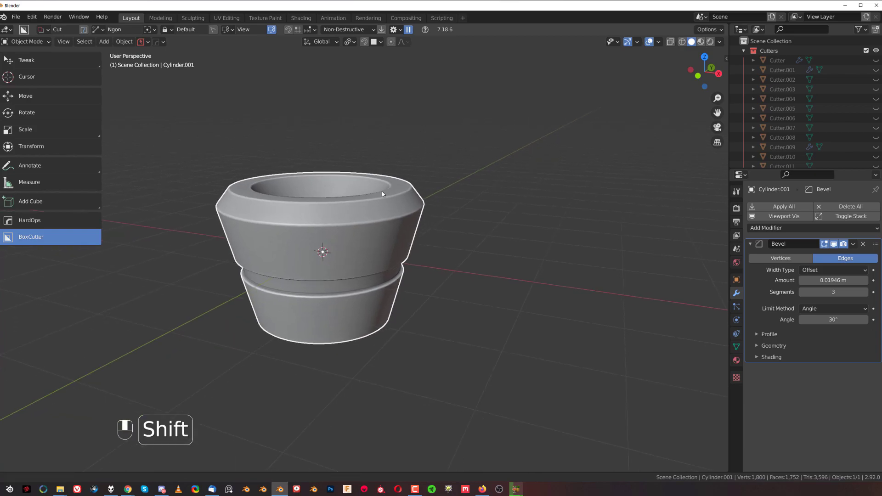
# Open the HardOps Q menu on the beveled cylindrical base to reach Operations.
pyautogui.press('Q')
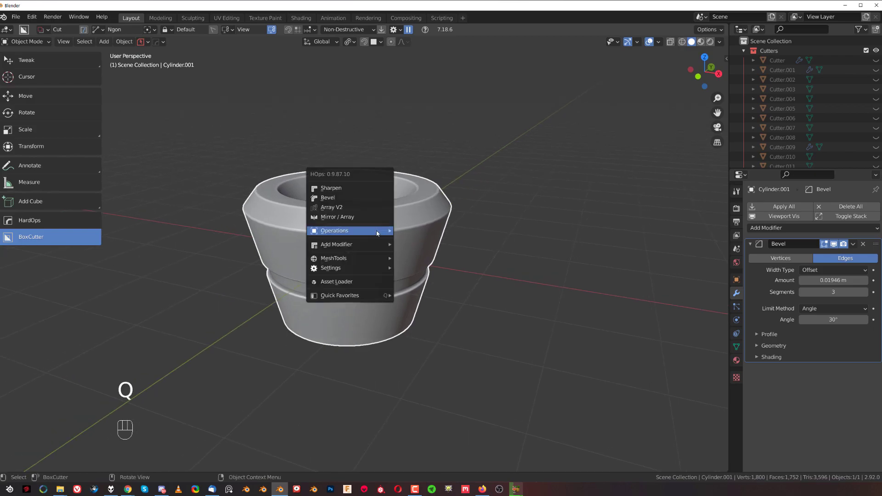
pyautogui.moveTo(376, 230)
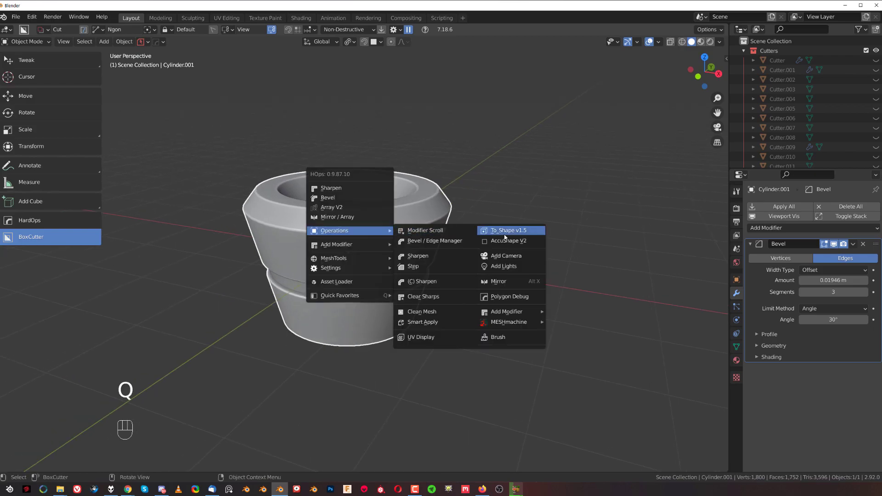
# Run To_Shape v1.5 from Operations to generate a cube fitted to the base.
pyautogui.click(506, 230)
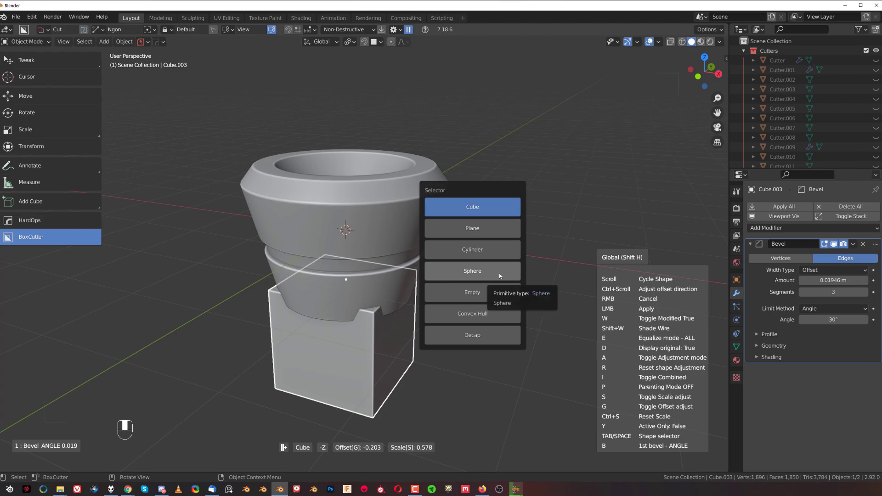
# Change the shape to a 32-segment cylinder and offset it to +Z above the base.
pyautogui.click(472, 249)
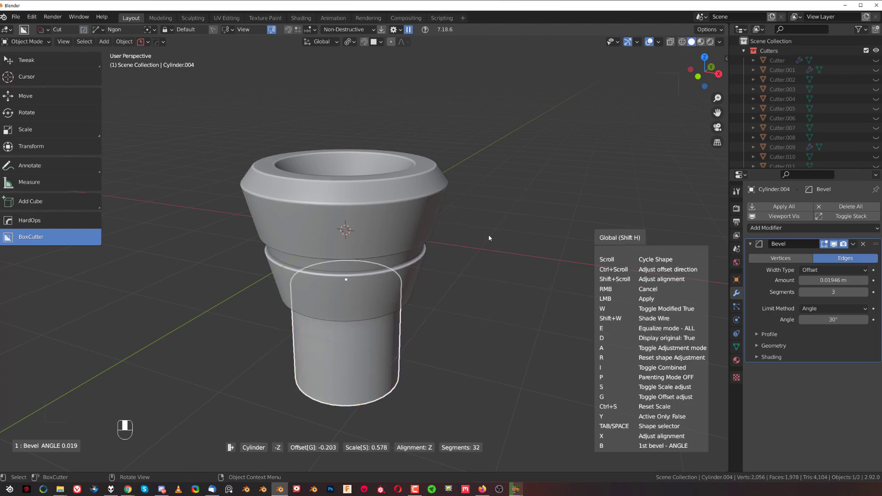
pyautogui.moveTo(486, 228)
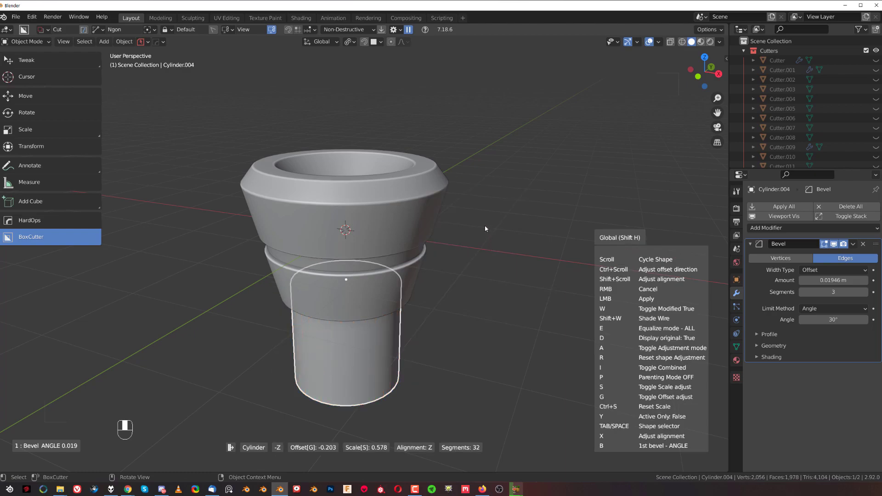
pyautogui.press('S')
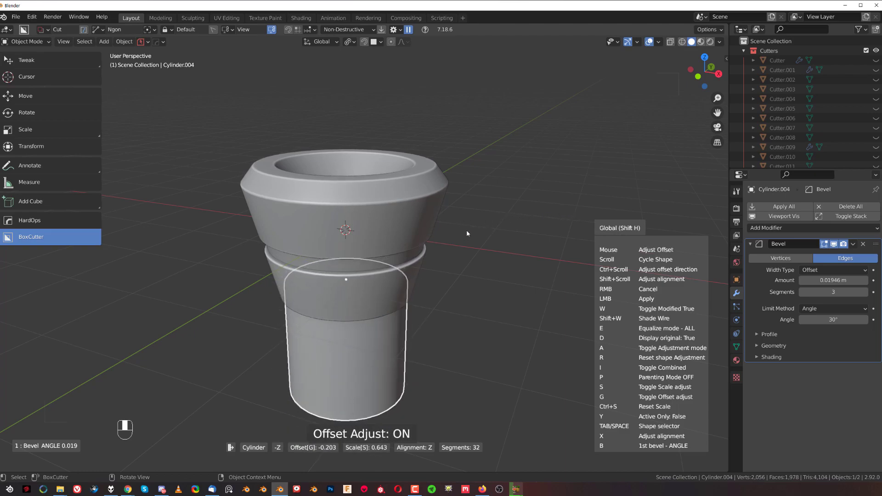
pyautogui.press('ctrl')
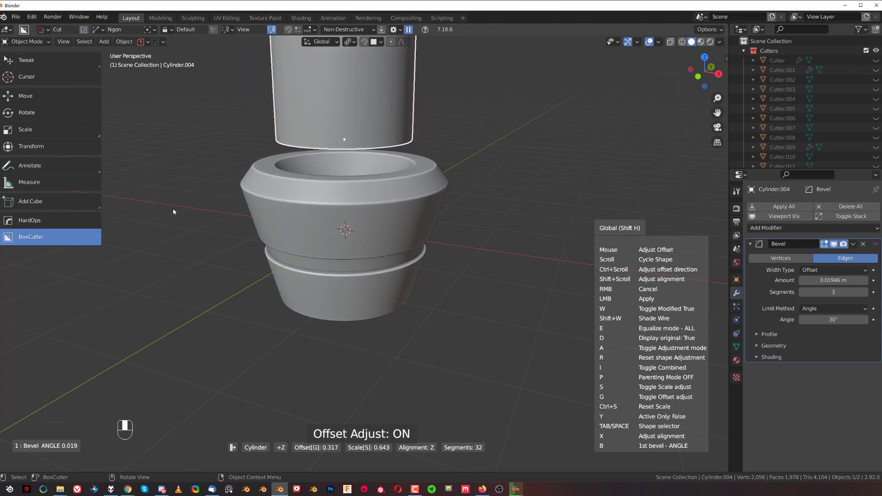
pyautogui.moveTo(520, 185)
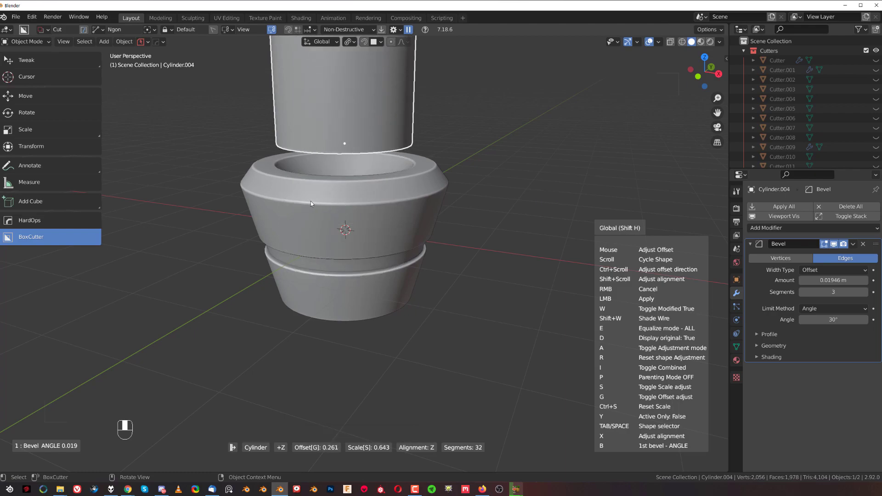
pyautogui.moveTo(340, 200)
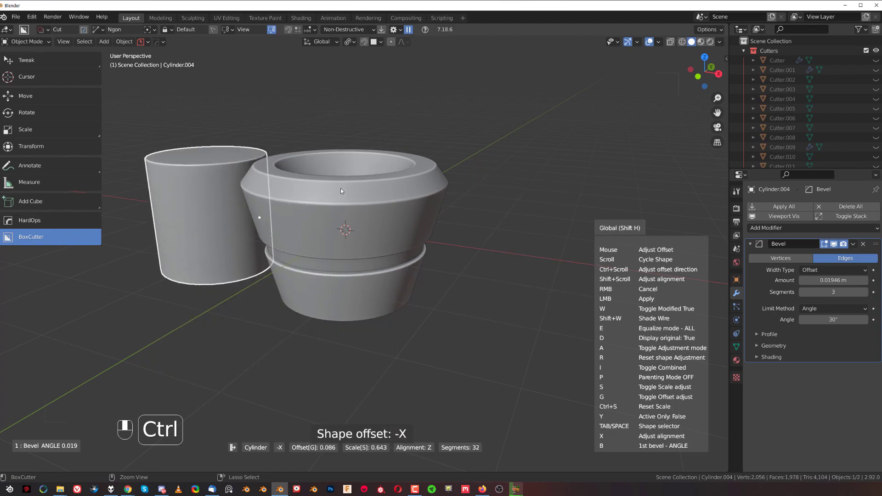
pyautogui.moveTo(357, 191)
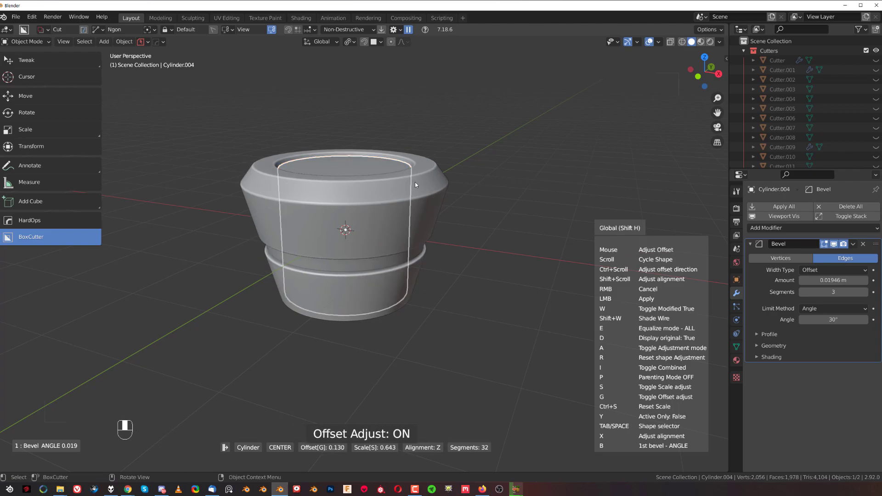
pyautogui.press('ctrl')
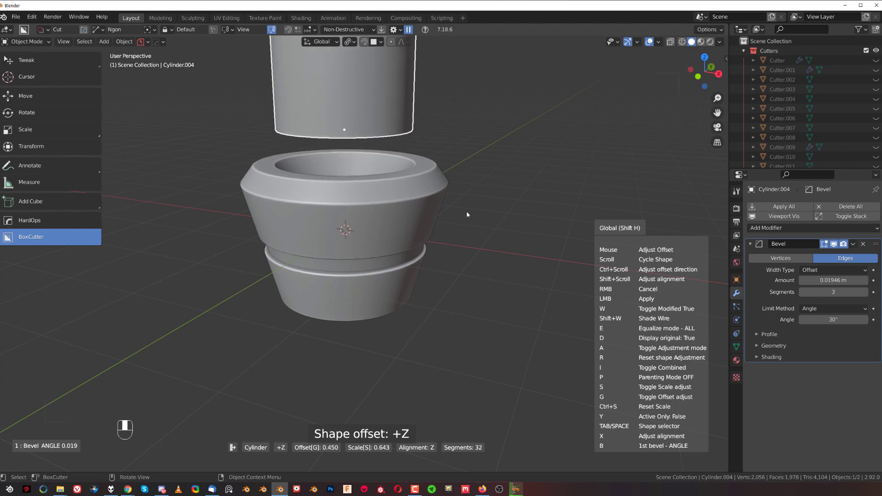
pyautogui.press('shift')
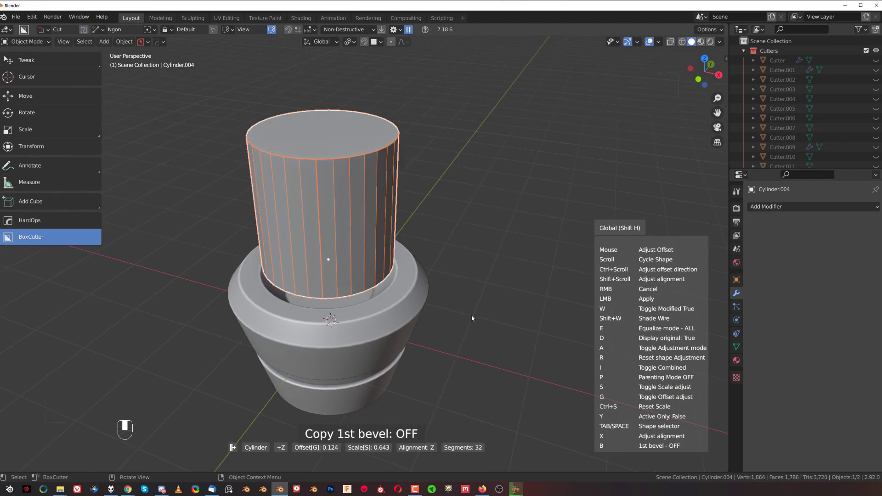
# Cycle Copy 1st bevel through ANGLE and ON, ending with the bevel OFF.
pyautogui.press('B')
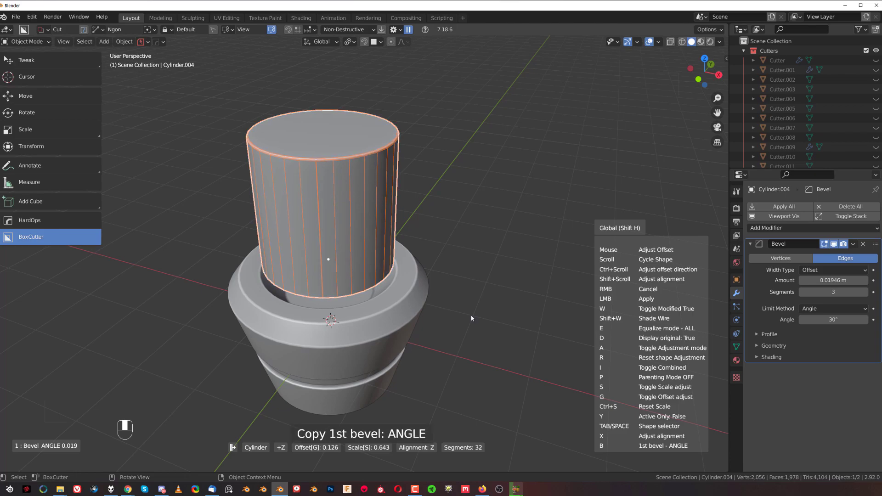
pyautogui.press('B')
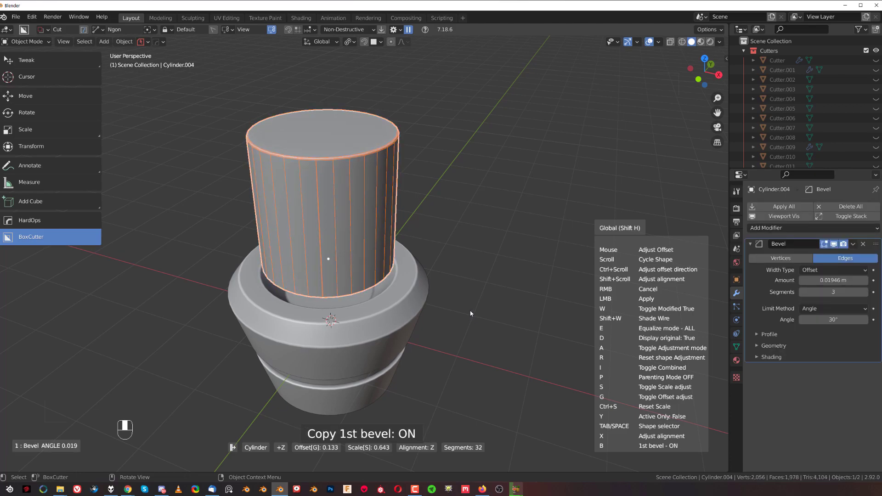
pyautogui.moveTo(460, 326)
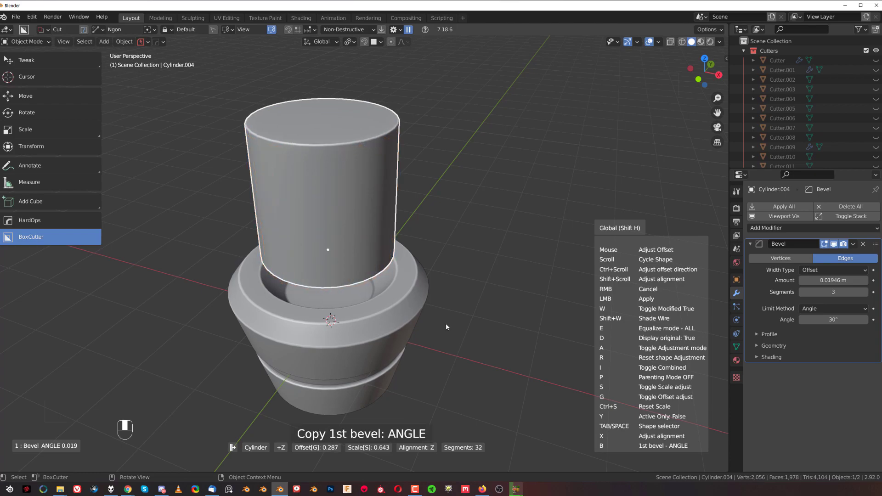
pyautogui.press('B')
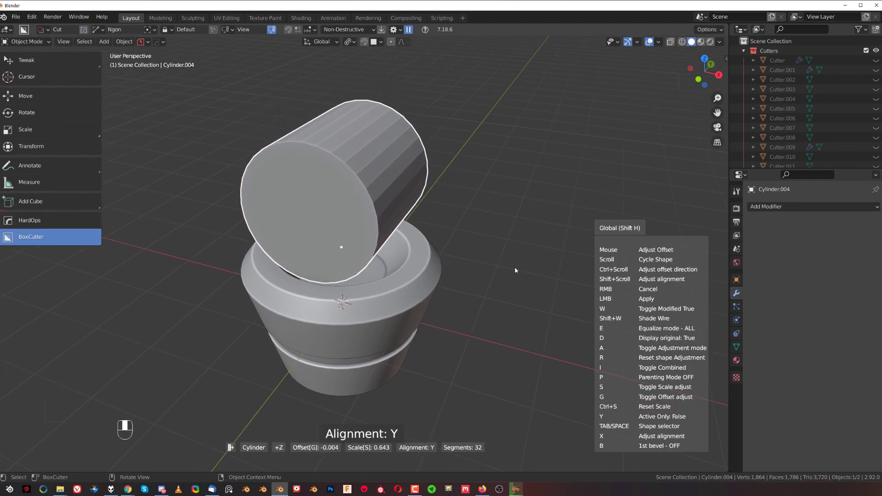
pyautogui.moveTo(520, 278)
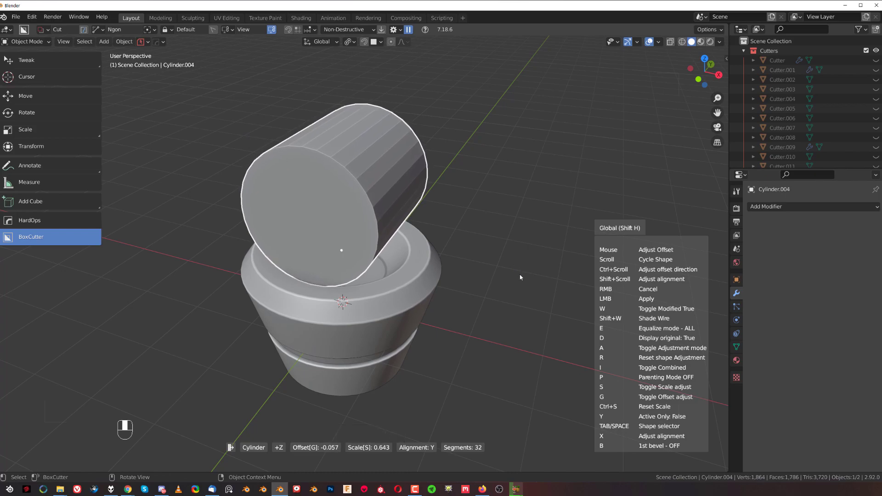
pyautogui.moveTo(501, 274)
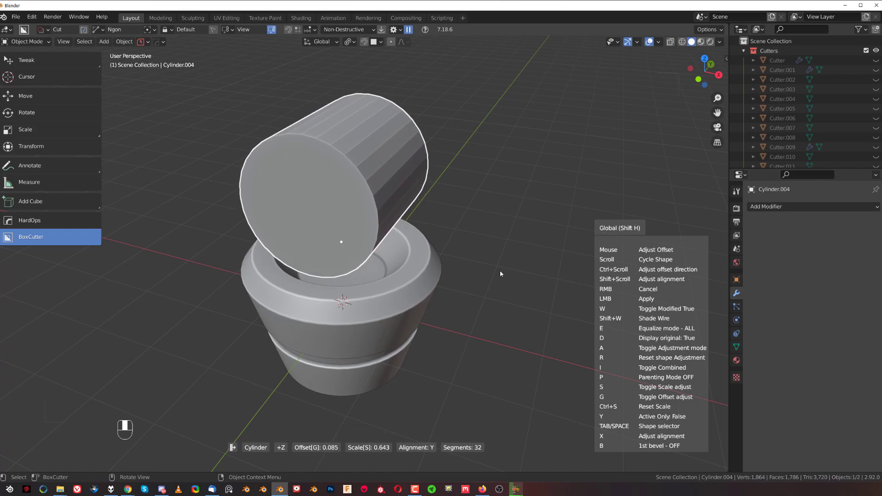
# Realign the cylinder to the Z axis and apply the To_Shape operation.
pyautogui.press('shift')
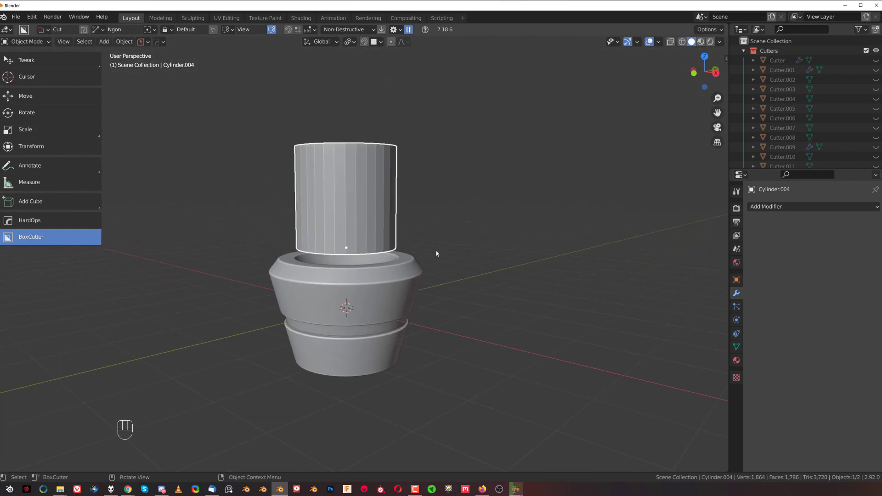
# Bore the cylinder into the base top with a Difference boolean and scale the cutter down.
pyautogui.moveTo(436, 253); pyautogui.dragTo(446, 213)
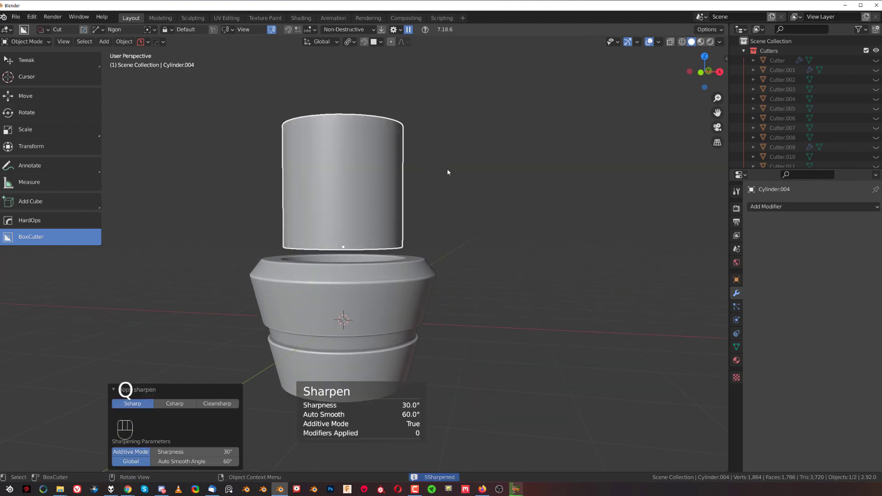
pyautogui.press('s')
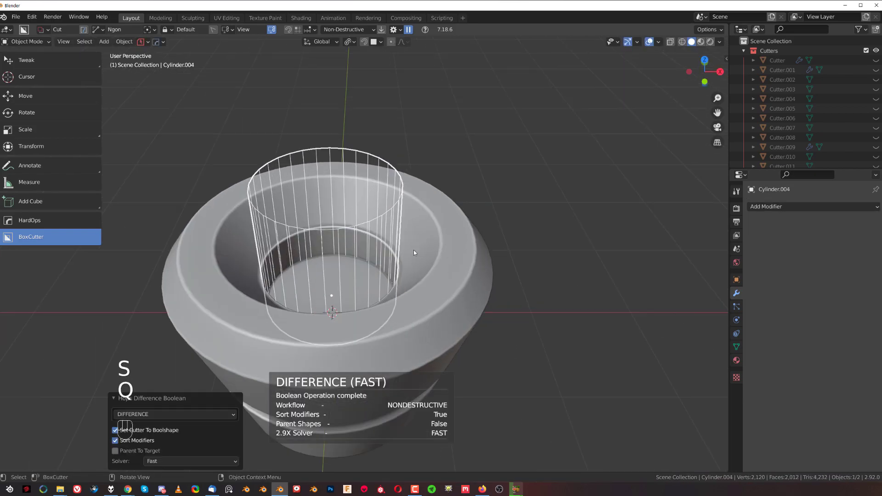
pyautogui.press('s')
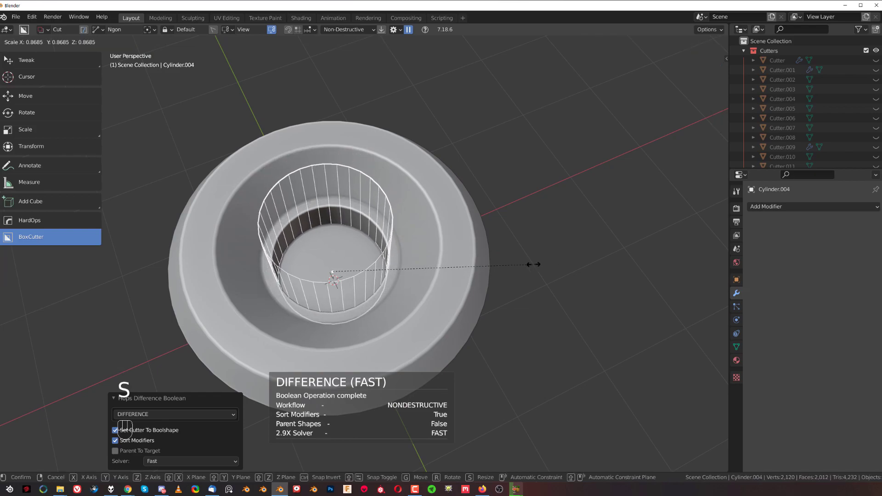
pyautogui.press('Tab')
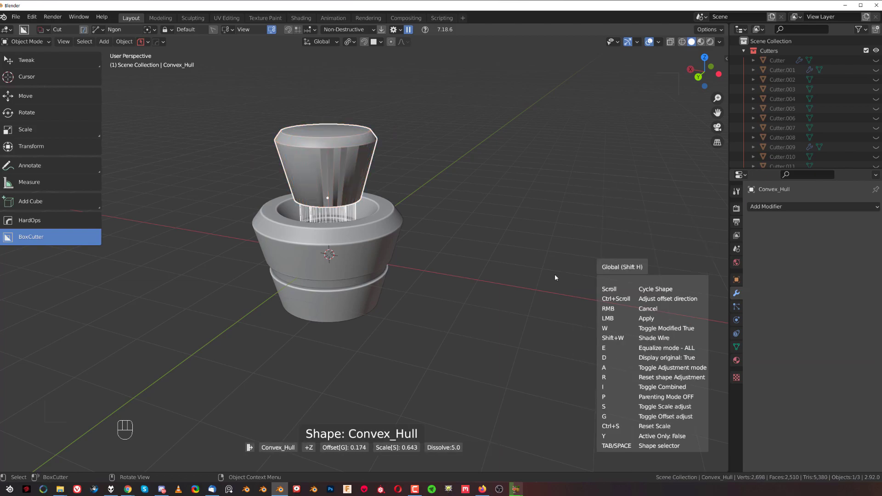
# Cycle the new shape from Convex Hull to Decap, offset +Z, and apply.
pyautogui.scroll(-3)
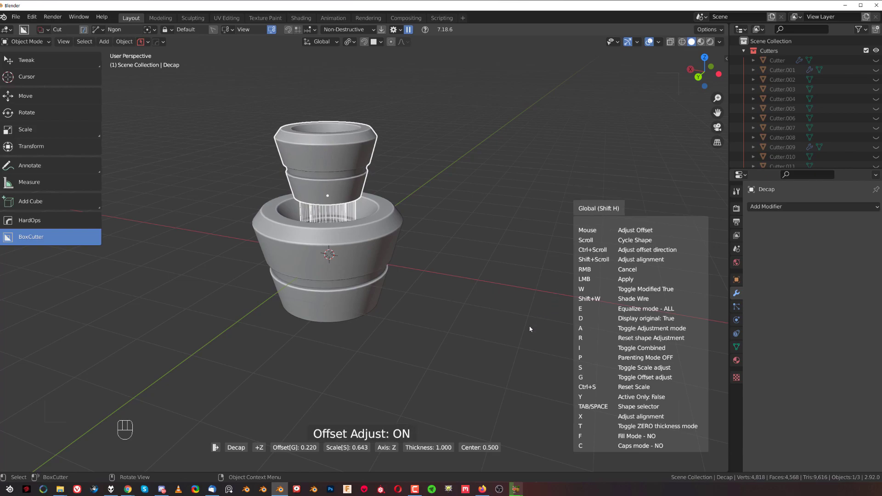
pyautogui.moveTo(409, 270)
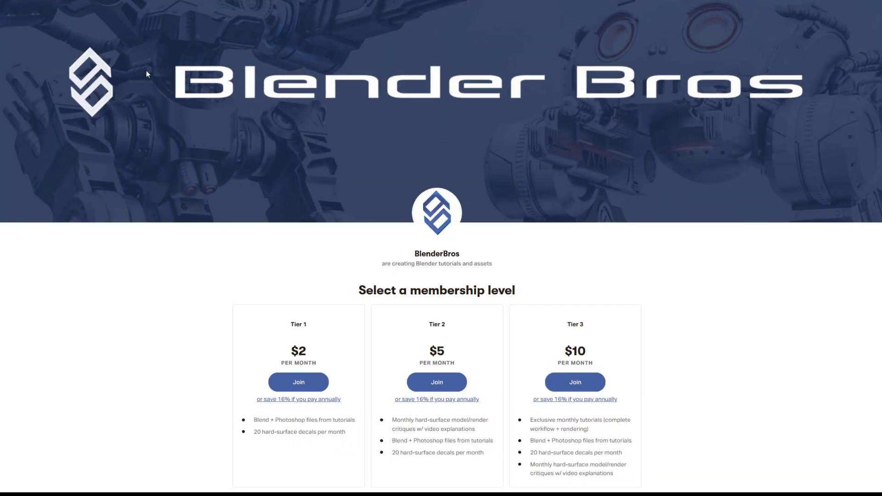
pyautogui.scroll(-3)
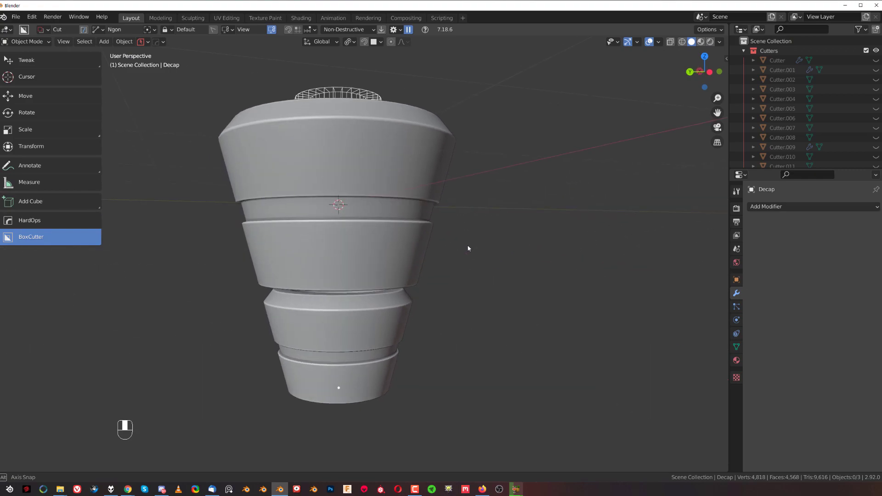
pyautogui.moveTo(466, 248); pyautogui.dragTo(388, 256)
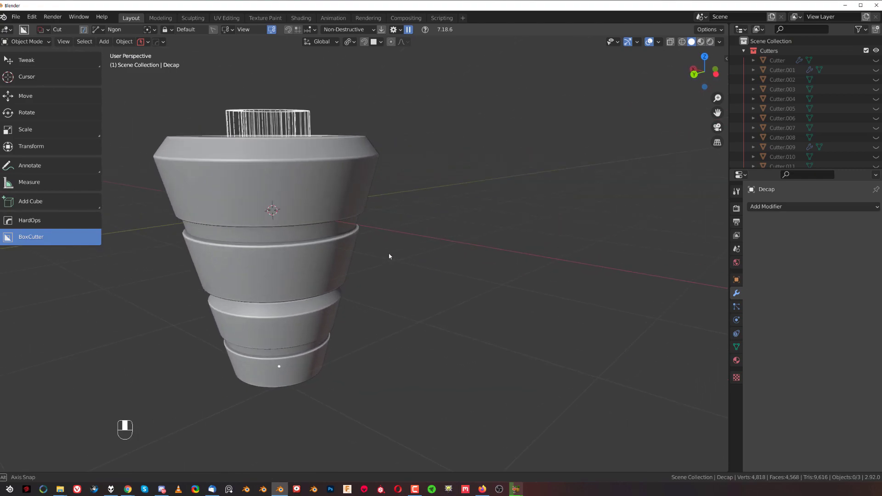
pyautogui.moveTo(388, 256); pyautogui.dragTo(600, 281)
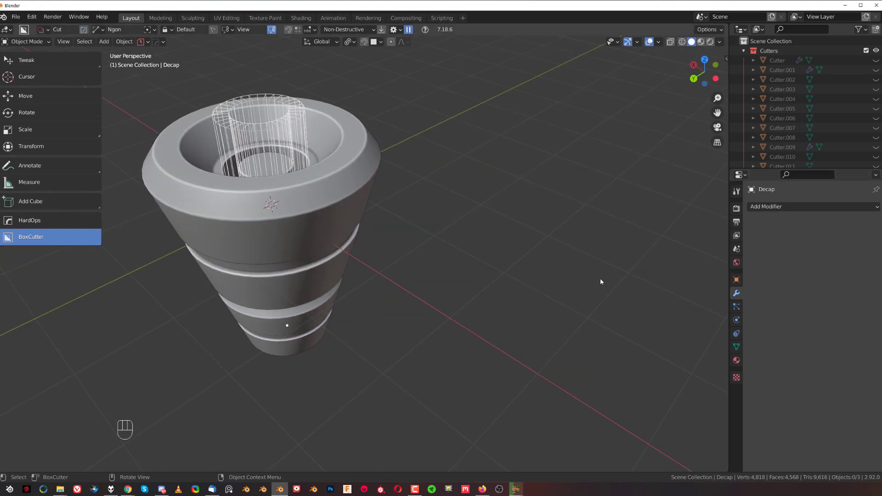